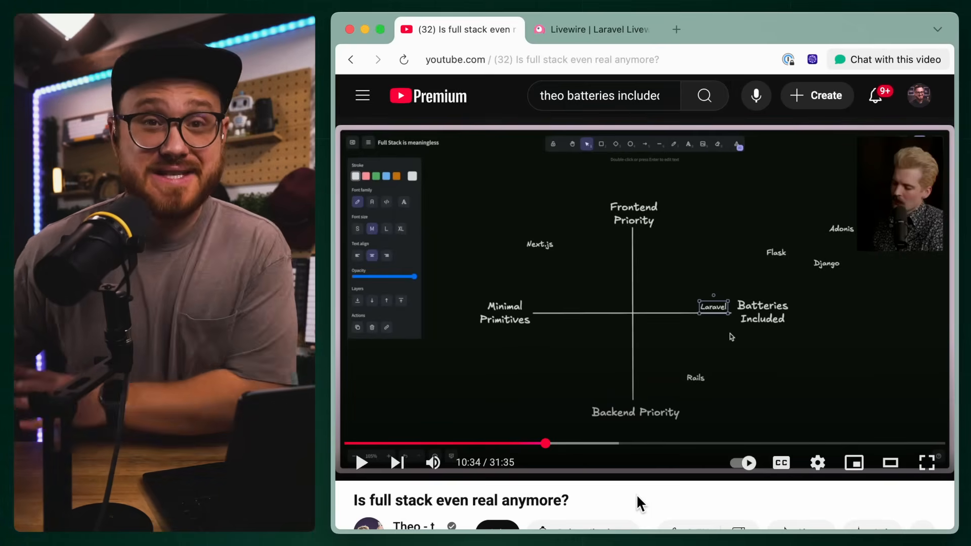
{"action": "mouse_move", "coordinate": [598, 503]}
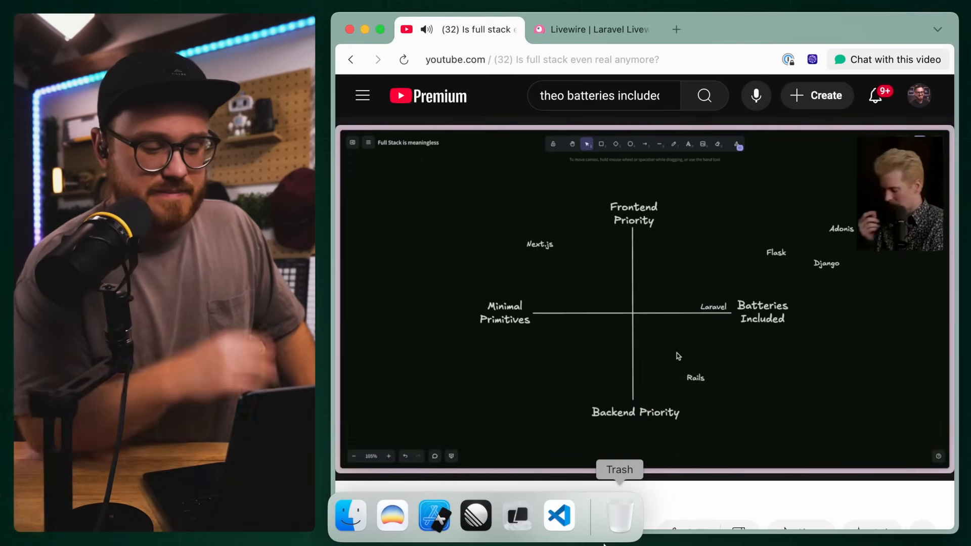
{"action": "mouse_move", "coordinate": [770, 508]}
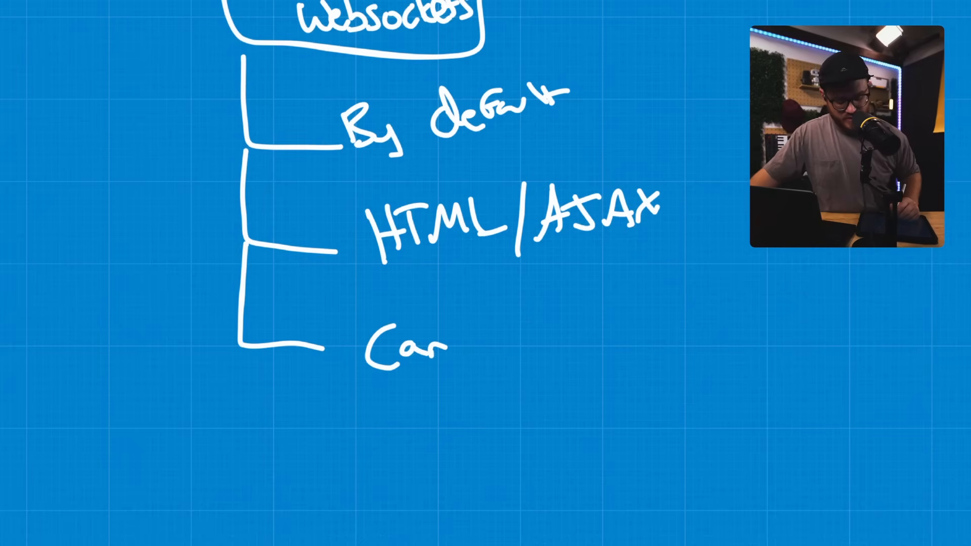
Write 'Connect' on the third branch and 'Request' with the rightward arrow from Not Websockets.
{"action": "type", "text": "Connect"}
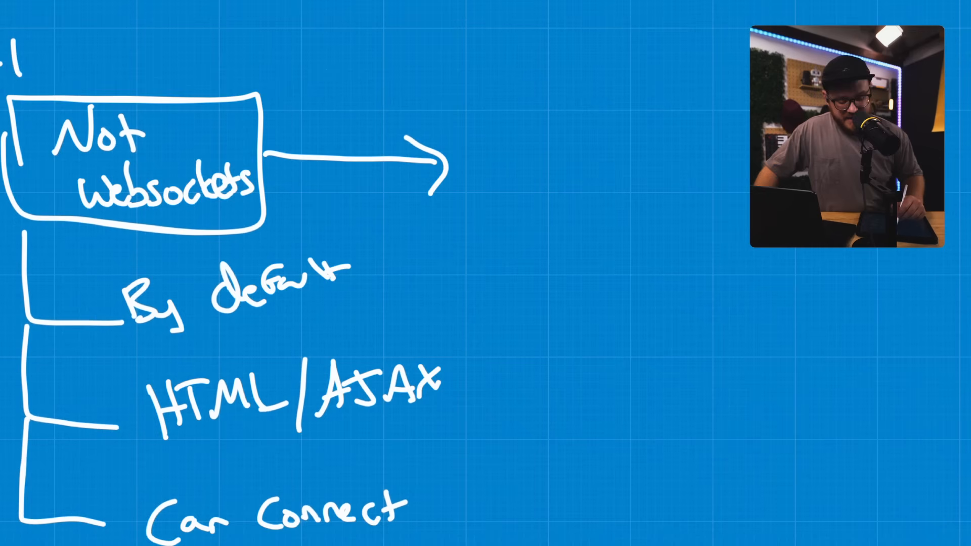
{"action": "type", "text": "Request"}
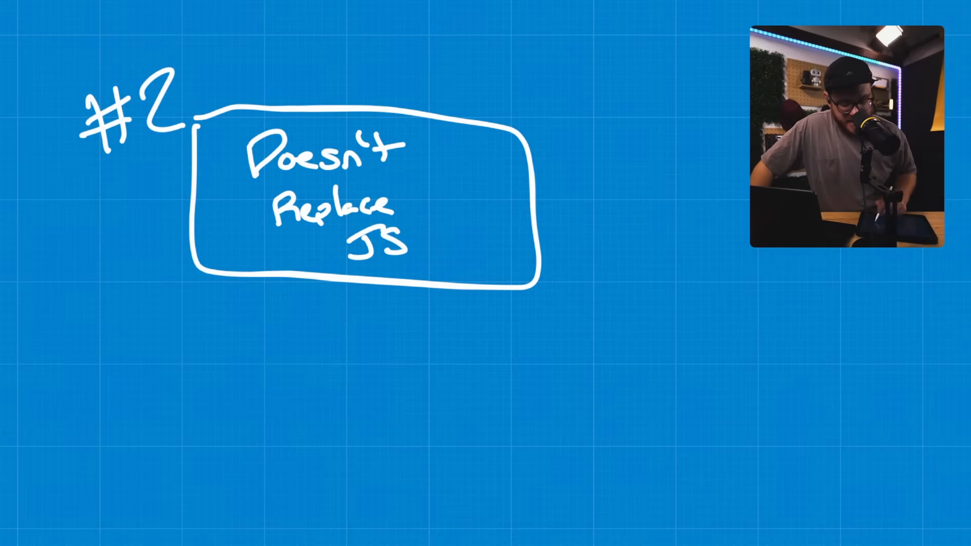
Draw the '#2' box containing 'Doesn't Replace JS' on empty canvas.
{"action": "left_click_drag", "start_coordinate": [202, 285], "coordinate": [340, 409]}
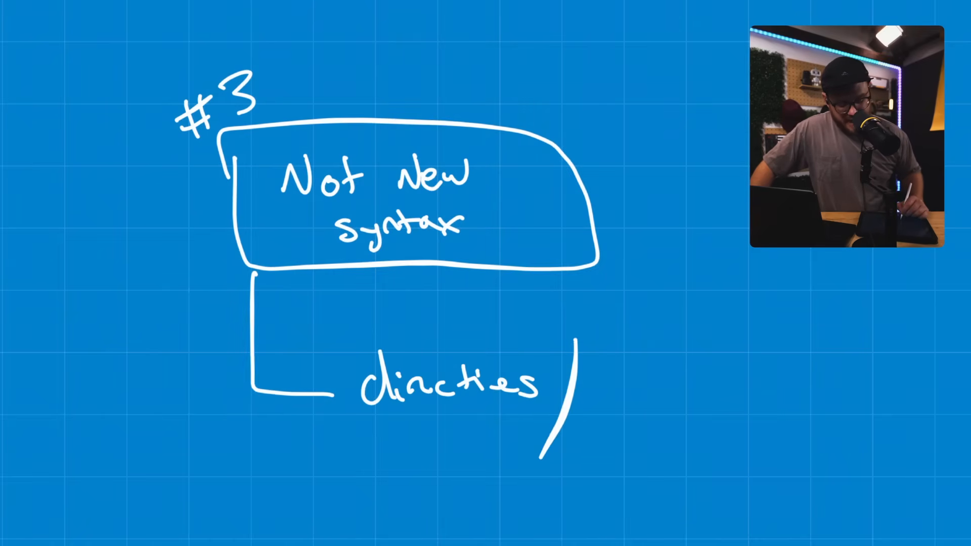
Write 'wire' in an oval beside 'directives' and begin the second 'B' branch.
{"action": "type", "text": "wire:m"}
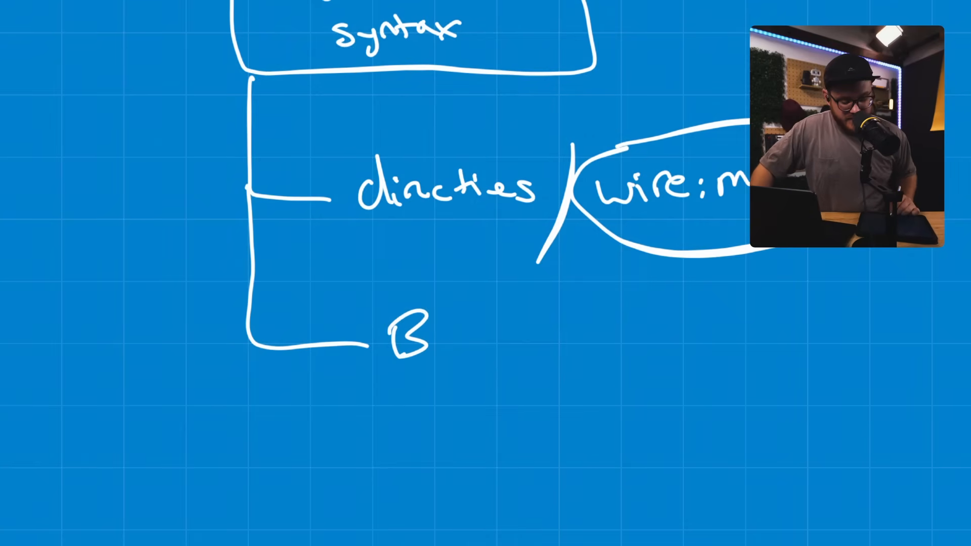
{"action": "type", "text": "lade"}
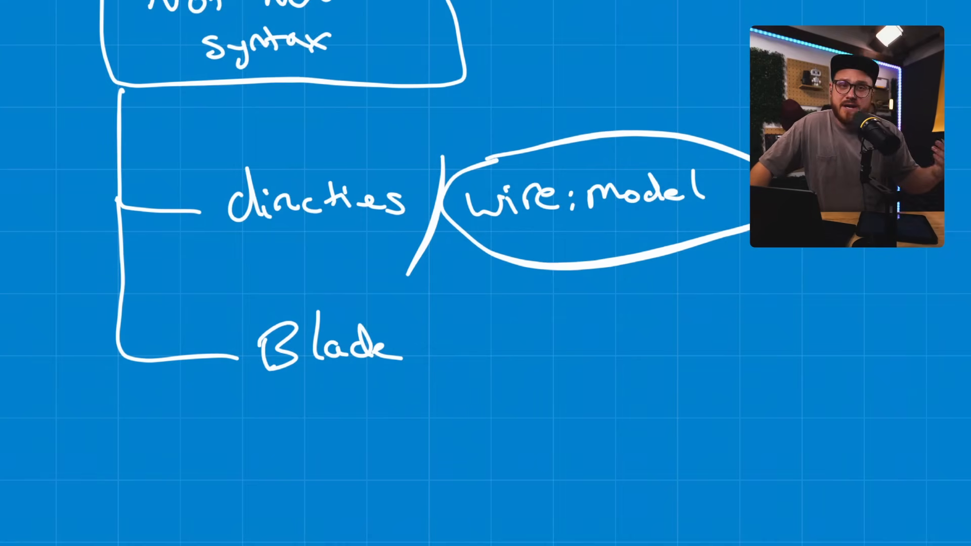
{"action": "left_click_drag", "start_coordinate": [436, 306], "coordinate": [418, 372]}
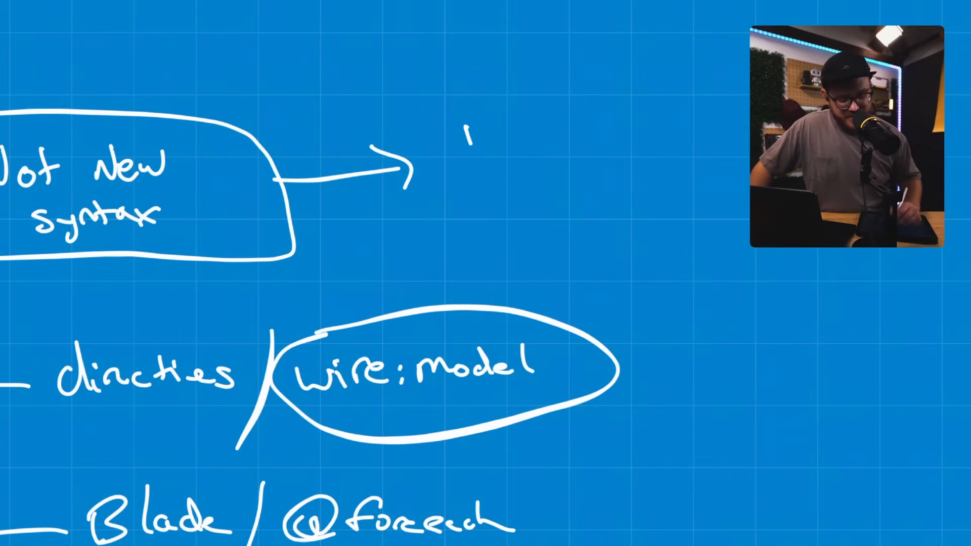
Draw an arrow right from 'Not New syntax' and start a new note reading 'Reinu'.
{"action": "type", "text": "Reinu"}
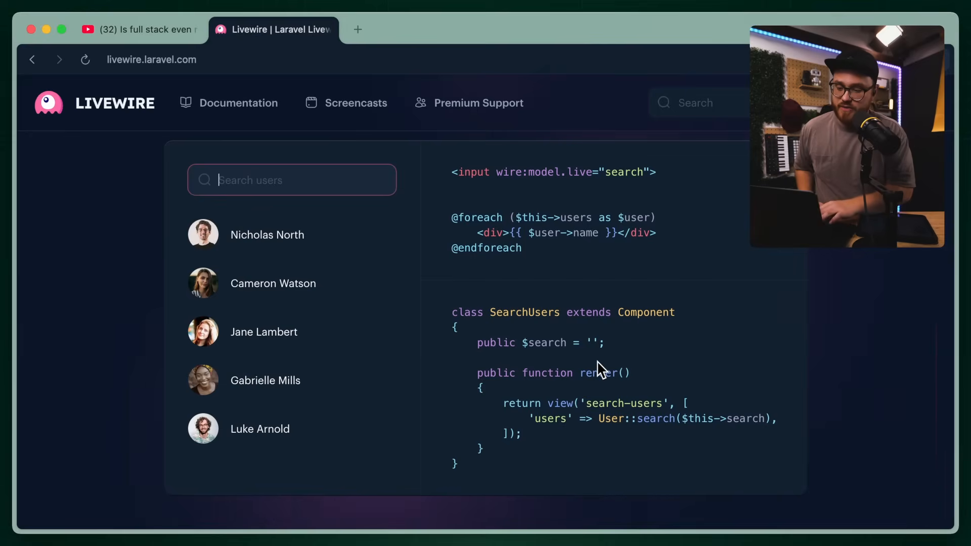
Enter 'nic' in the demo's Search users field, narrowing the list to Nicholas North.
{"action": "left_click_drag", "start_coordinate": [453, 217], "coordinate": [522, 248]}
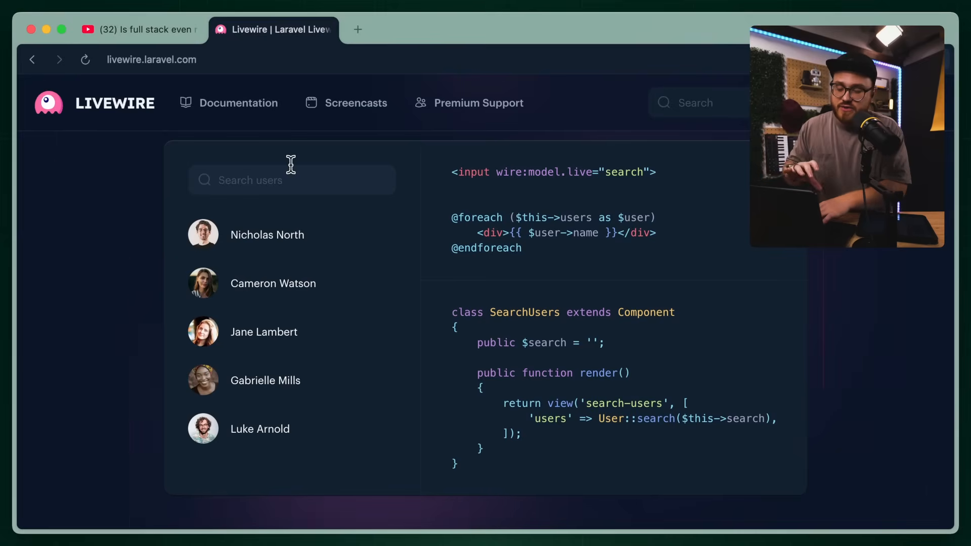
{"action": "left_click", "coordinate": [292, 180]}
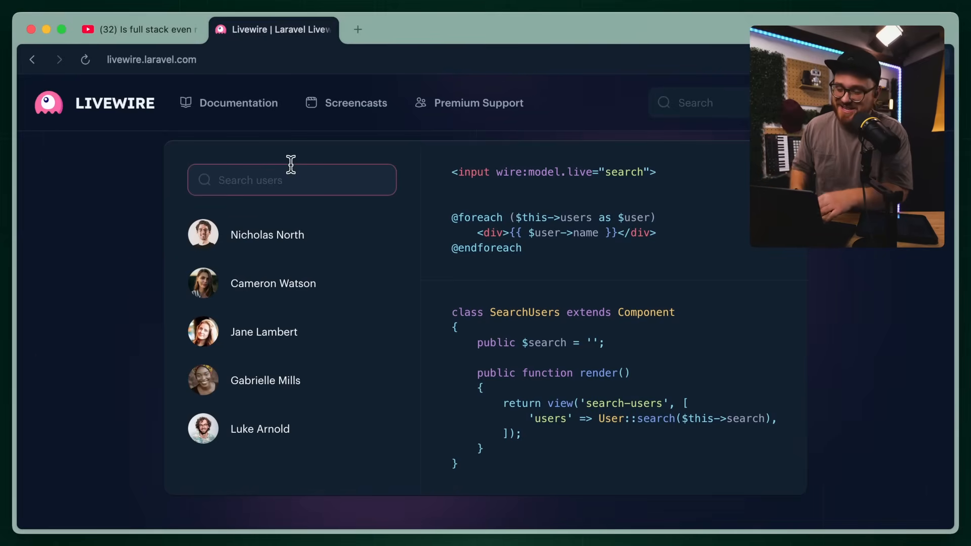
{"action": "type", "text": "nic"}
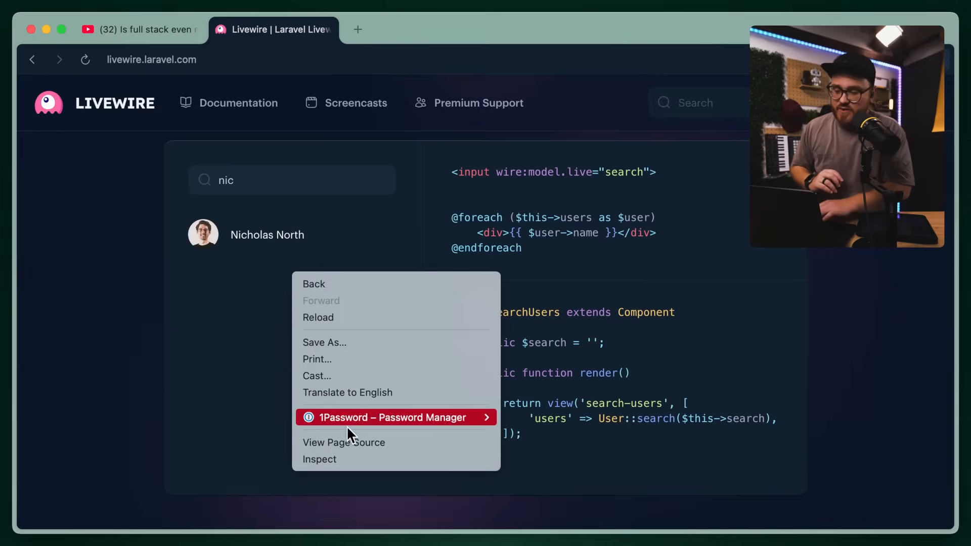
Open DevTools Network, search 'nich', and view the update request's Response.
{"action": "left_click", "coordinate": [319, 459]}
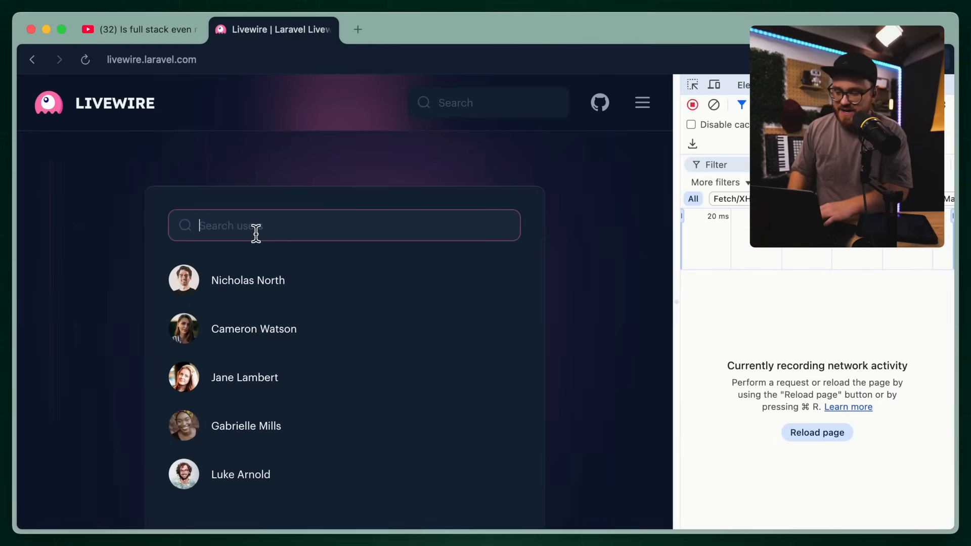
{"action": "type", "text": "nich"}
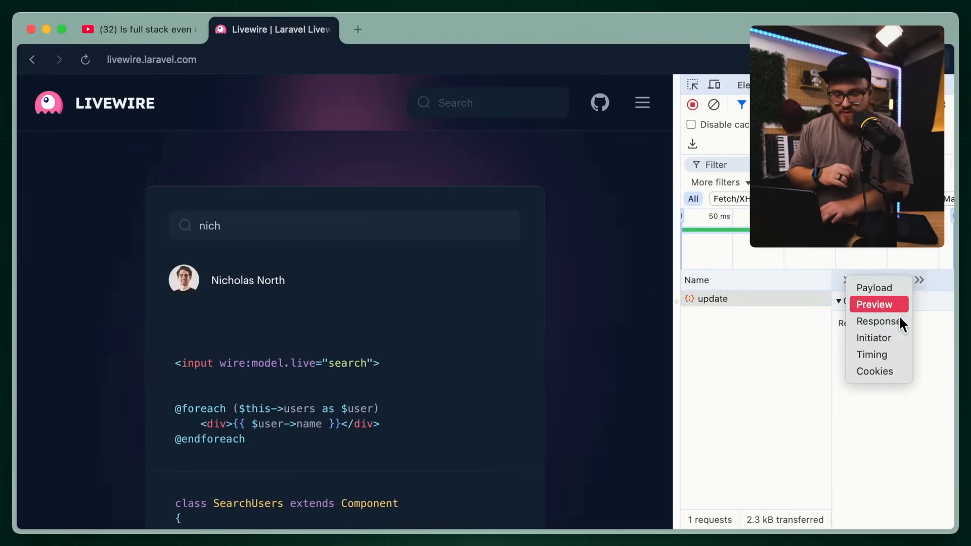
{"action": "left_click", "coordinate": [878, 321]}
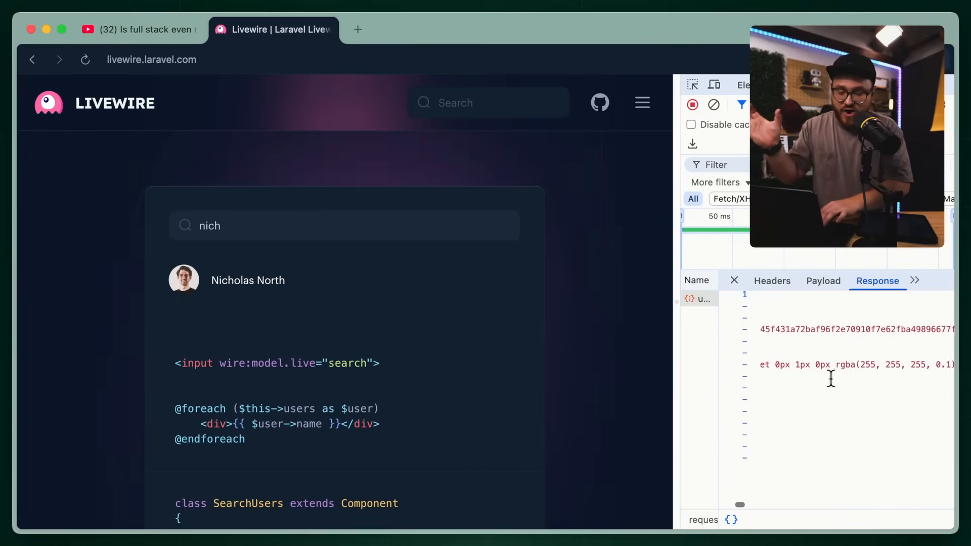
{"action": "left_click", "coordinate": [823, 281]}
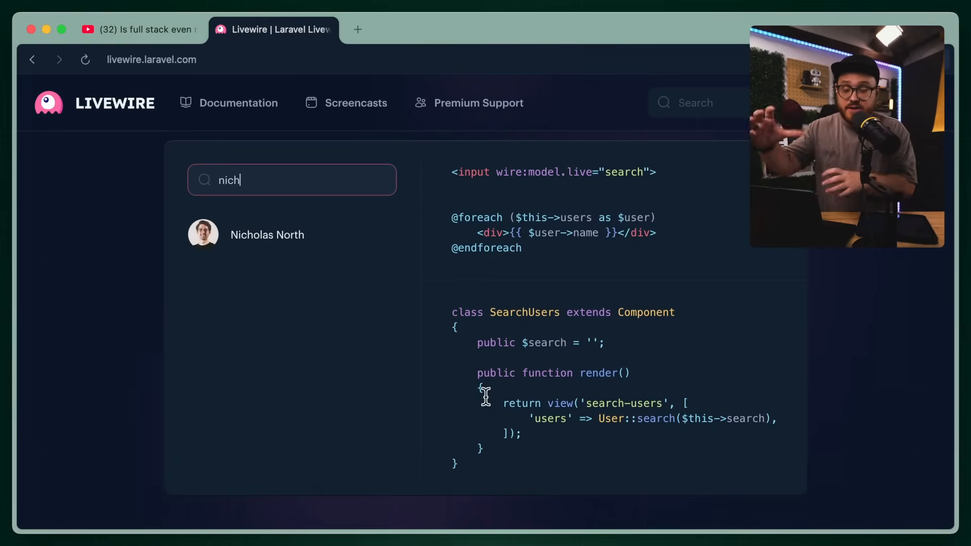
{"action": "mouse_move", "coordinate": [576, 514]}
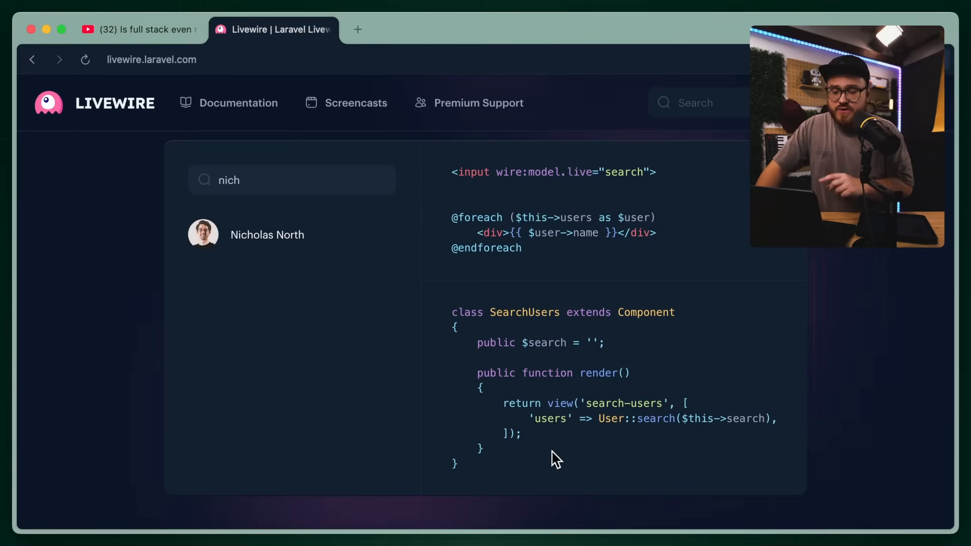
{"action": "mouse_move", "coordinate": [624, 336]}
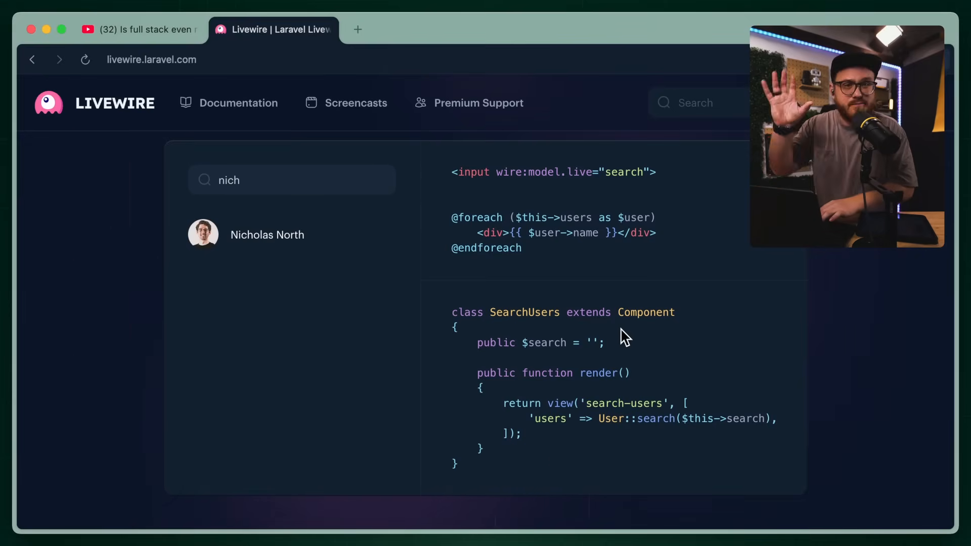
{"action": "mouse_move", "coordinate": [470, 364]}
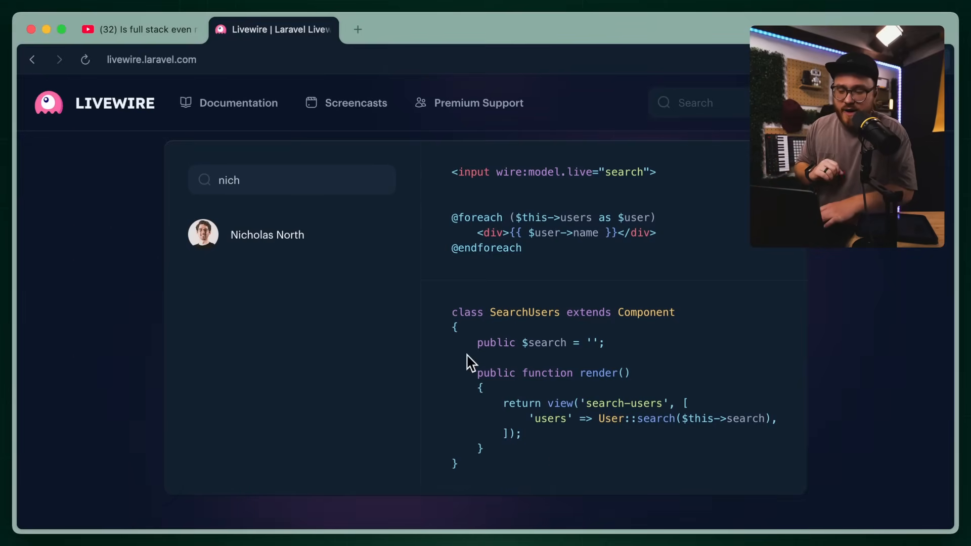
Refocus the demo search field and delete 'nich' to restore all five users.
{"action": "left_click_drag", "start_coordinate": [474, 369], "coordinate": [502, 433]}
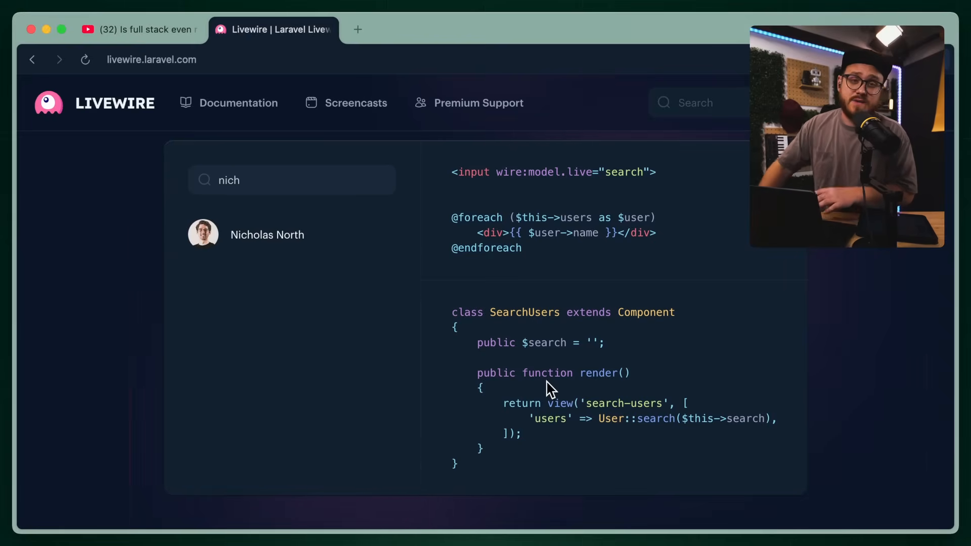
{"action": "left_click", "coordinate": [291, 181]}
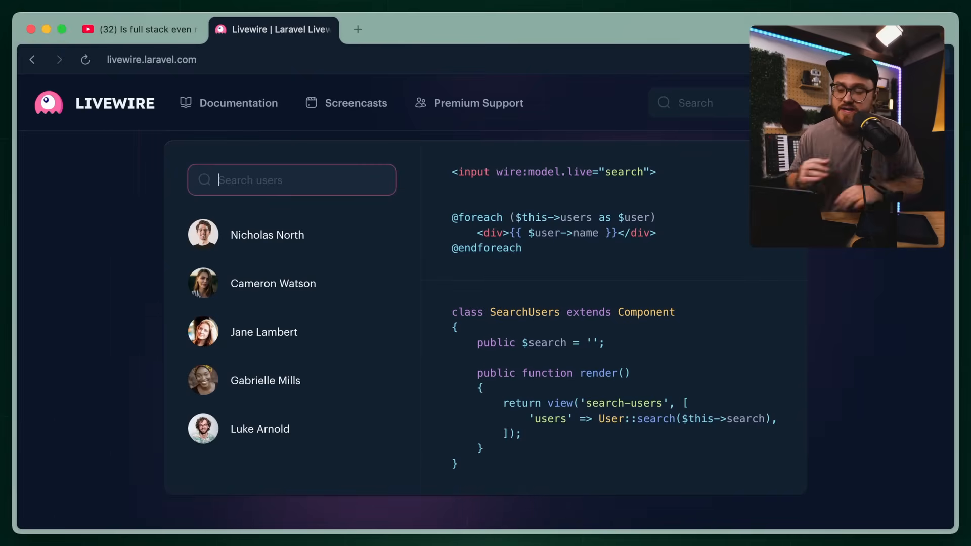
Scroll the homepage past Forms, Tables, Charts and Image uploads to Lazy loading and And much more.
{"action": "scroll", "scroll_direction": "down", "scroll_amount": 3}
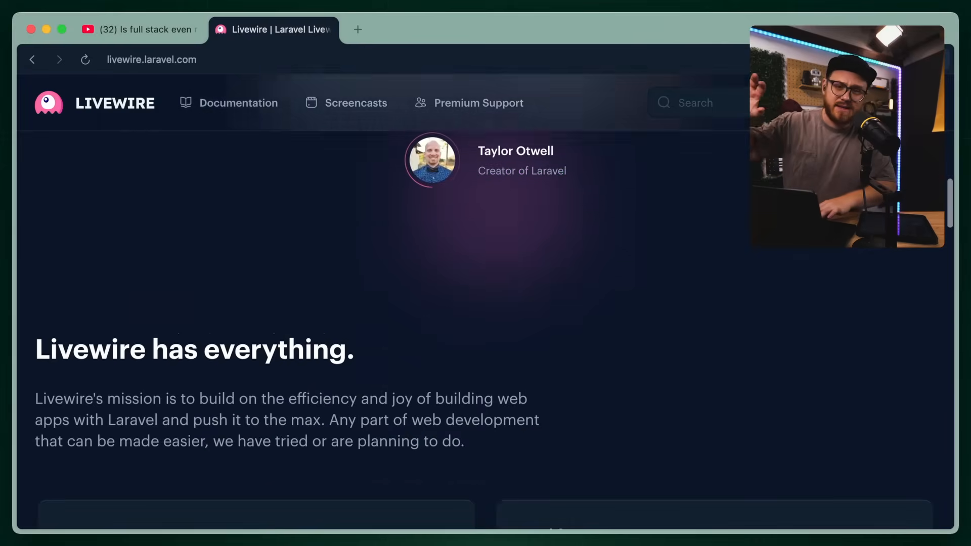
{"action": "scroll", "scroll_direction": "down", "scroll_amount": 3}
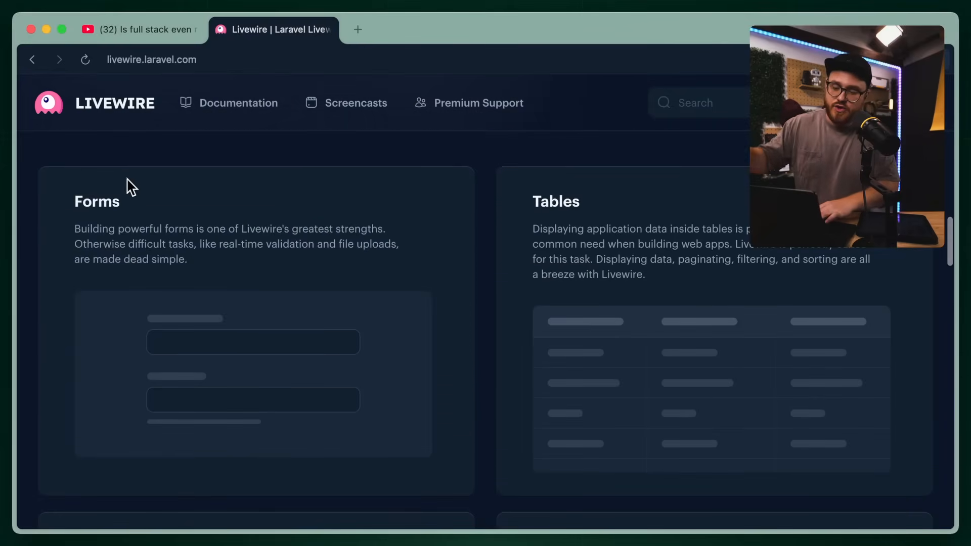
{"action": "scroll", "scroll_direction": "down", "scroll_amount": 3}
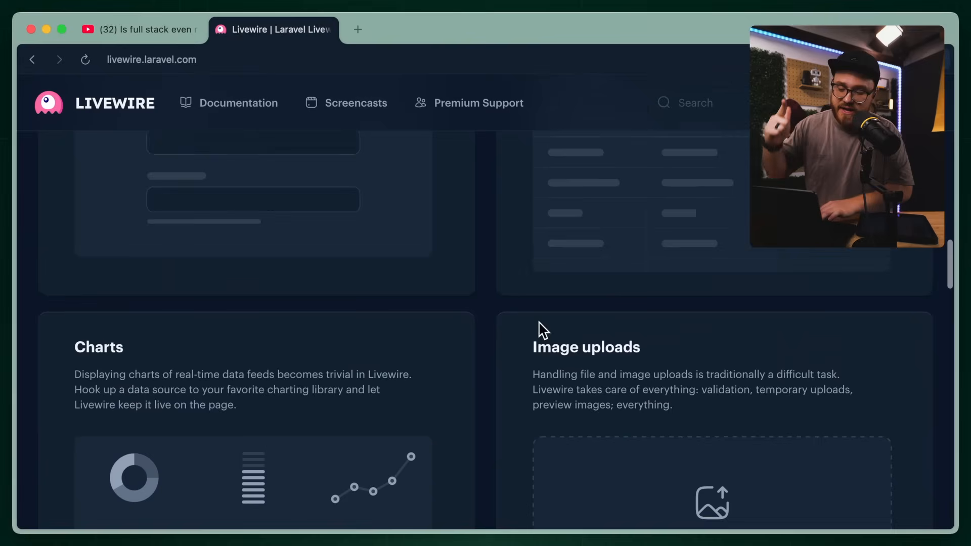
{"action": "scroll", "scroll_direction": "down", "scroll_amount": 3}
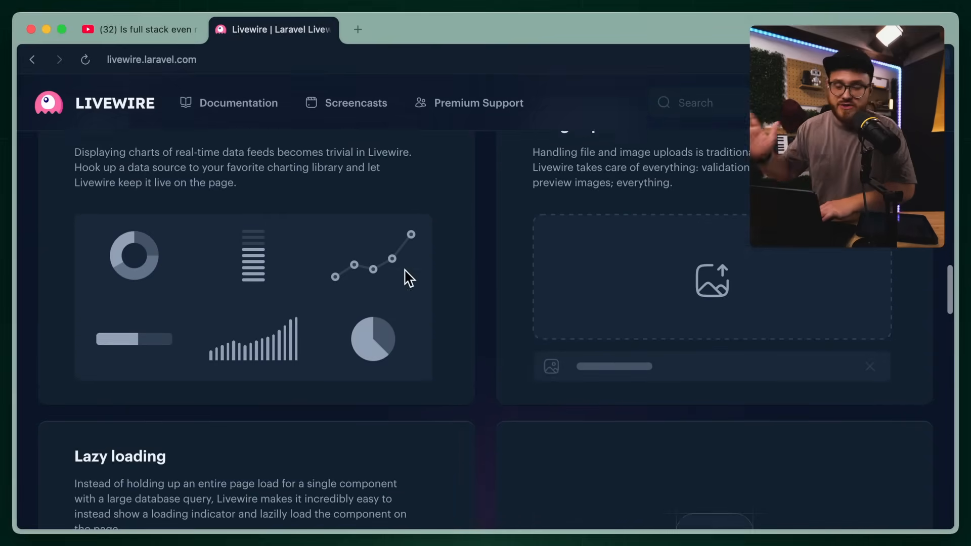
{"action": "scroll", "scroll_direction": "down", "scroll_amount": 3}
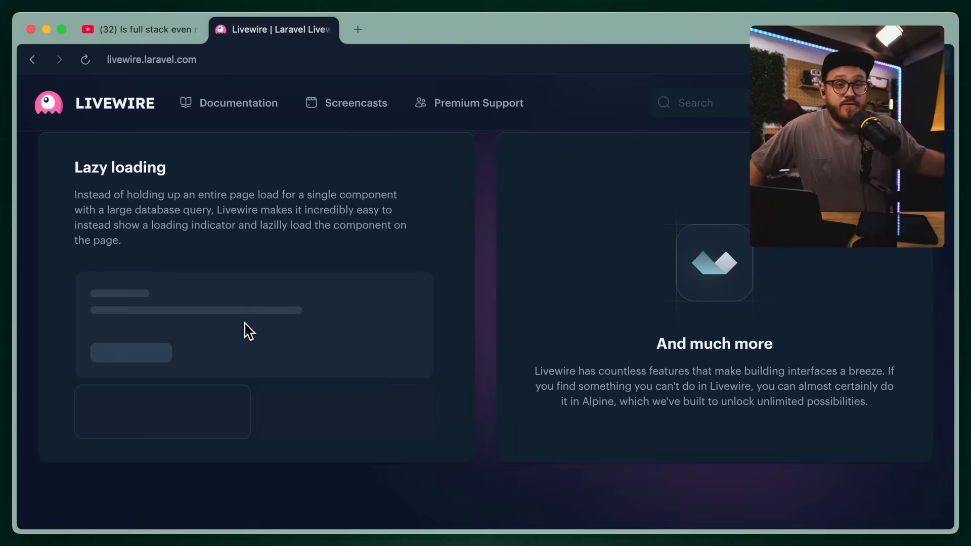
{"action": "mouse_move", "coordinate": [301, 299]}
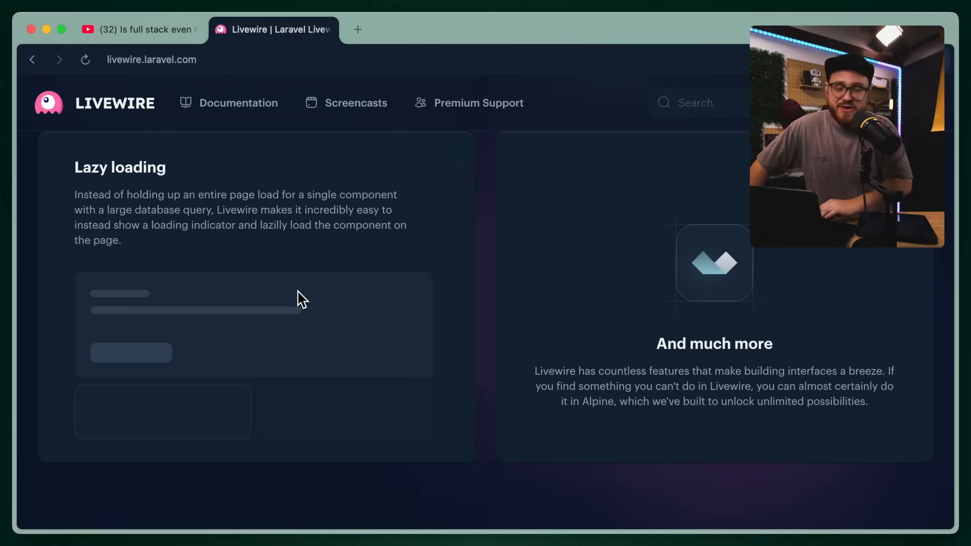